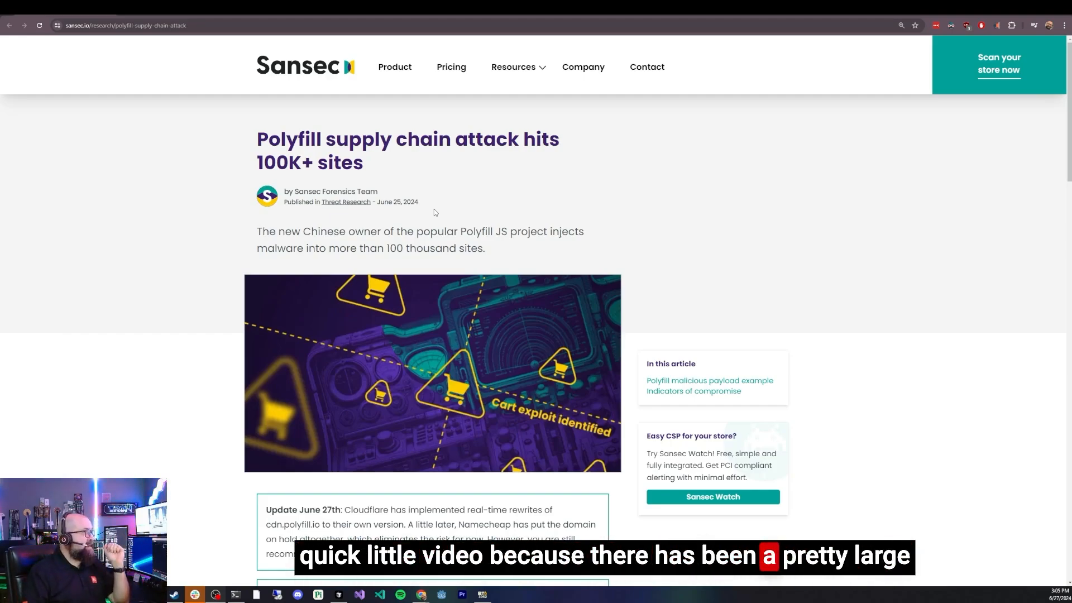
mouse_move(251, 158)
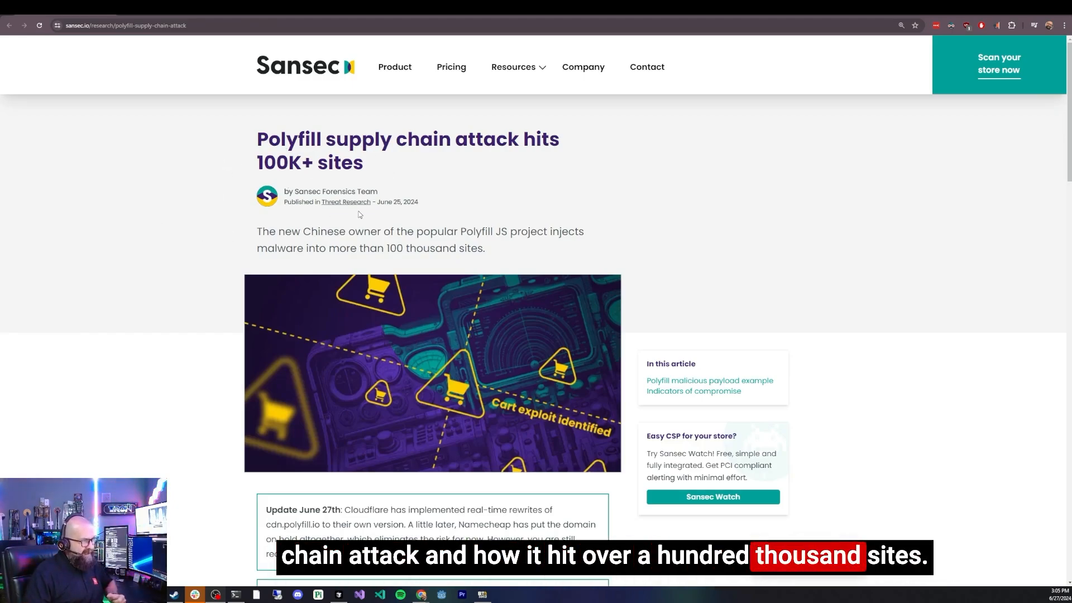
Step: Scroll past the Sansec article headline to the banner image and update boxes
scroll("down", 3)
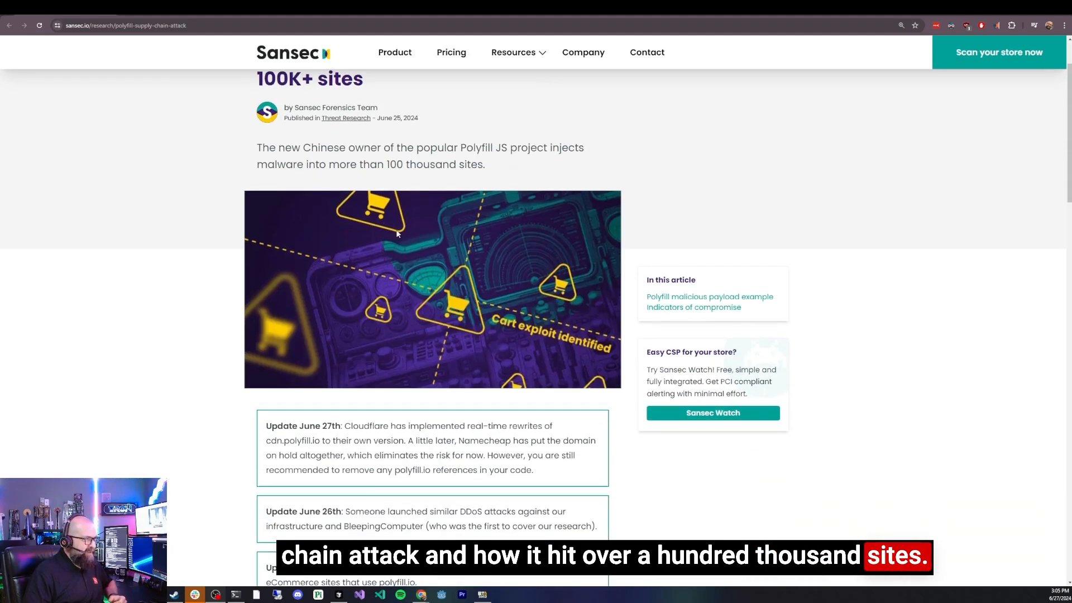
mouse_move(176, 306)
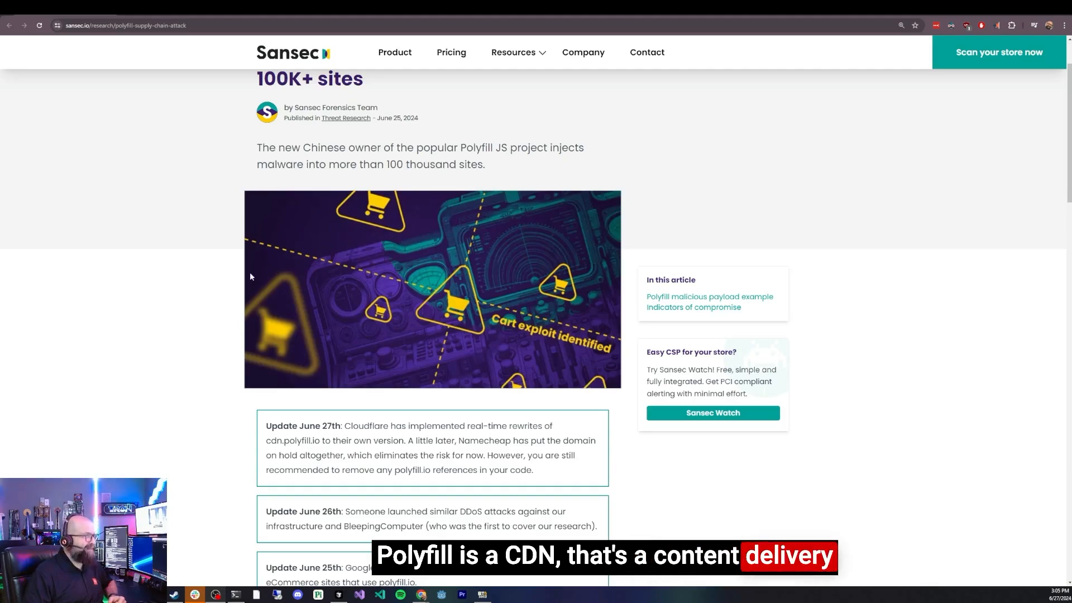
scroll("down", 3)
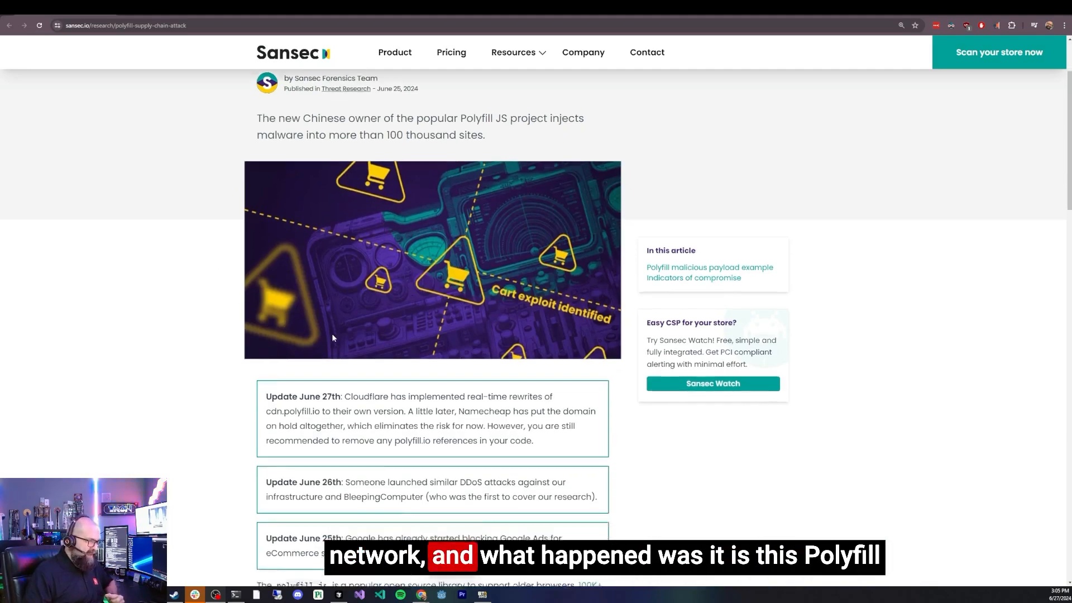
scroll("down", 3)
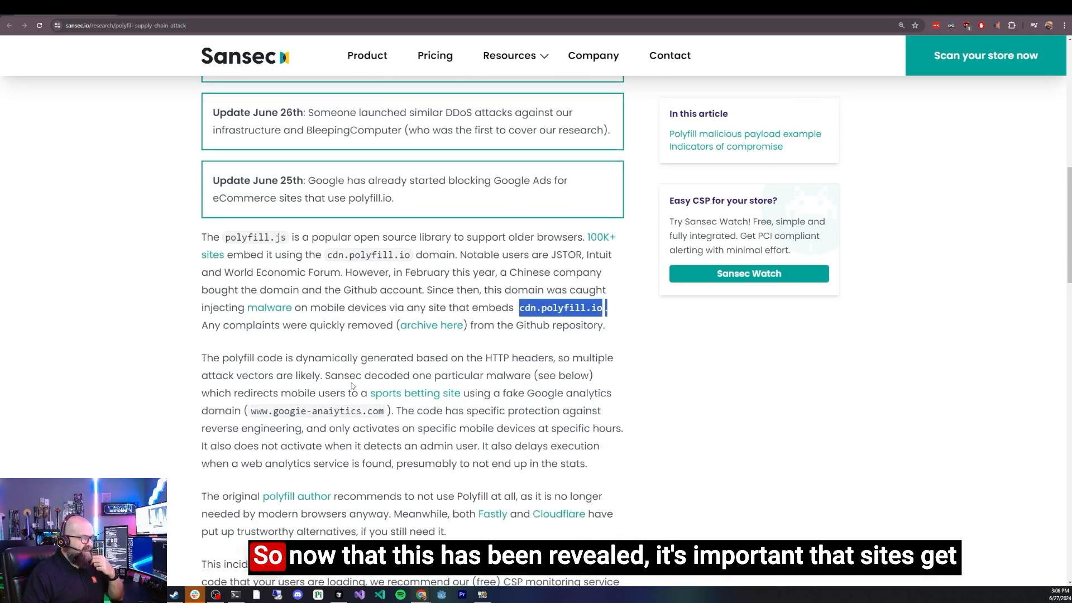
Step: Scroll to the paragraph on polyfill.js and cdn.polyfill.io injecting malware
scroll("down", 3)
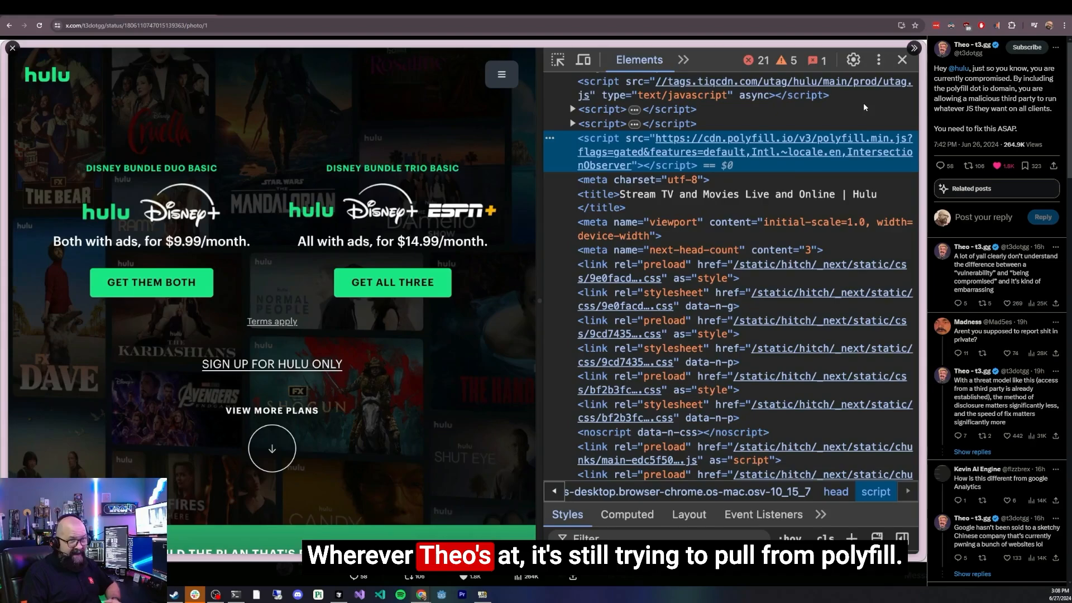
mouse_move(730, 164)
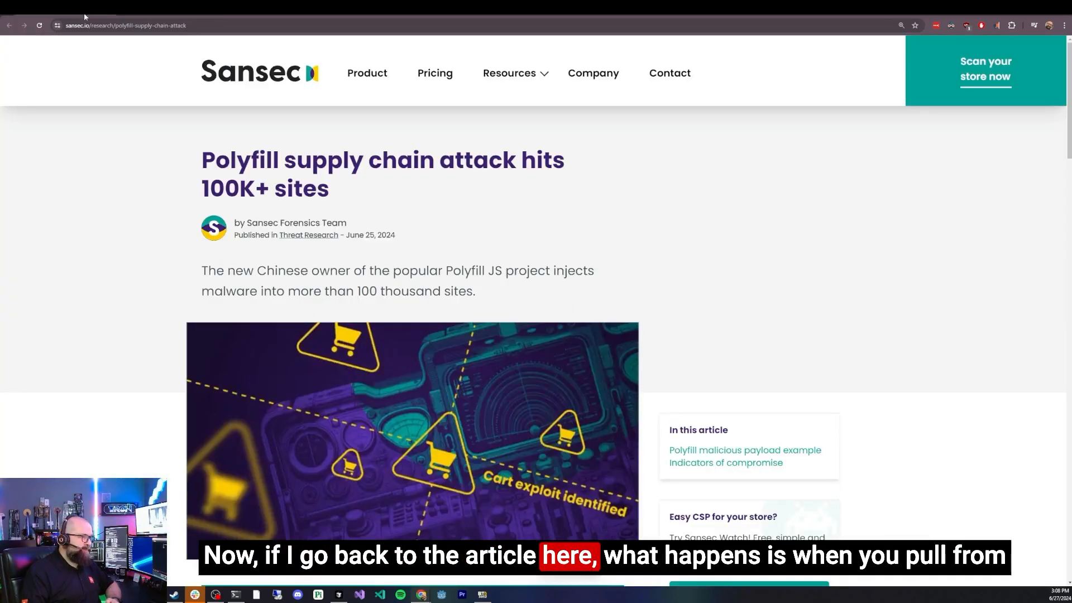
Step: Scroll past the malware code sample to the Indicators of compromise section
scroll("down", 3)
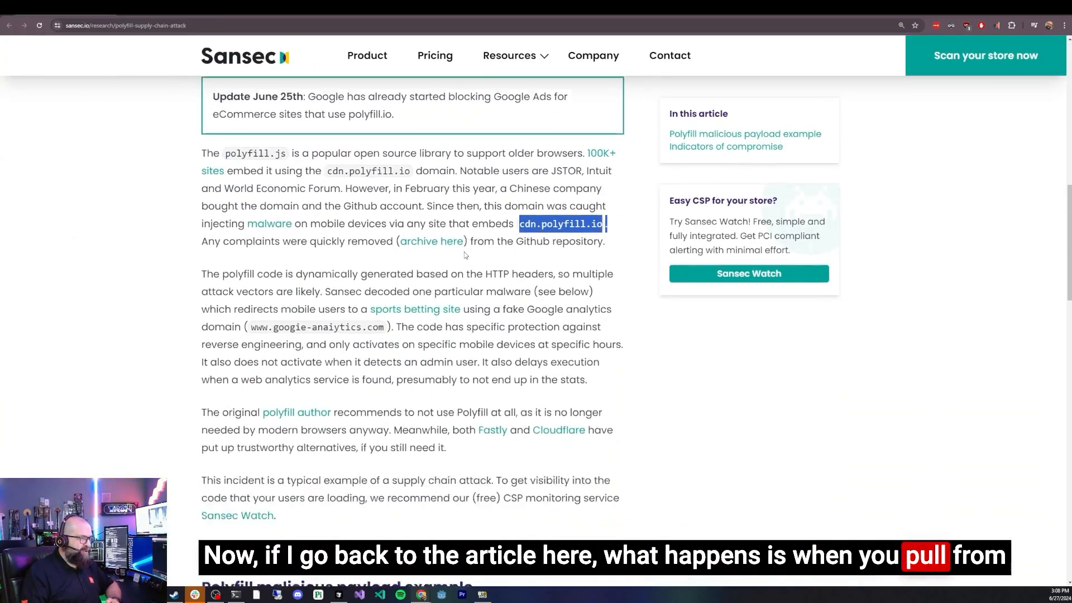
scroll("down", 3)
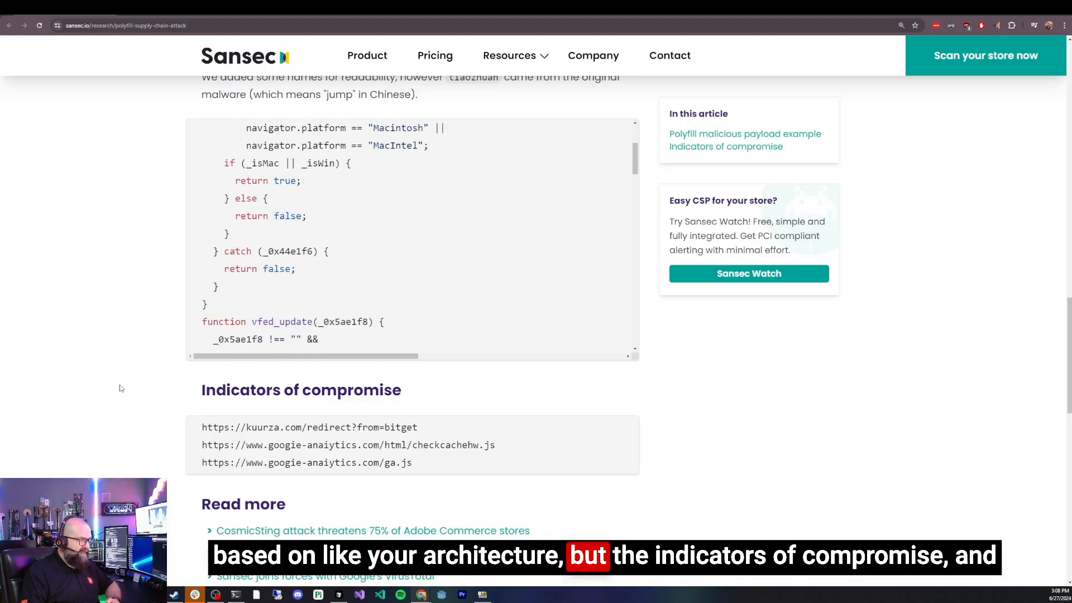
scroll("down", 3)
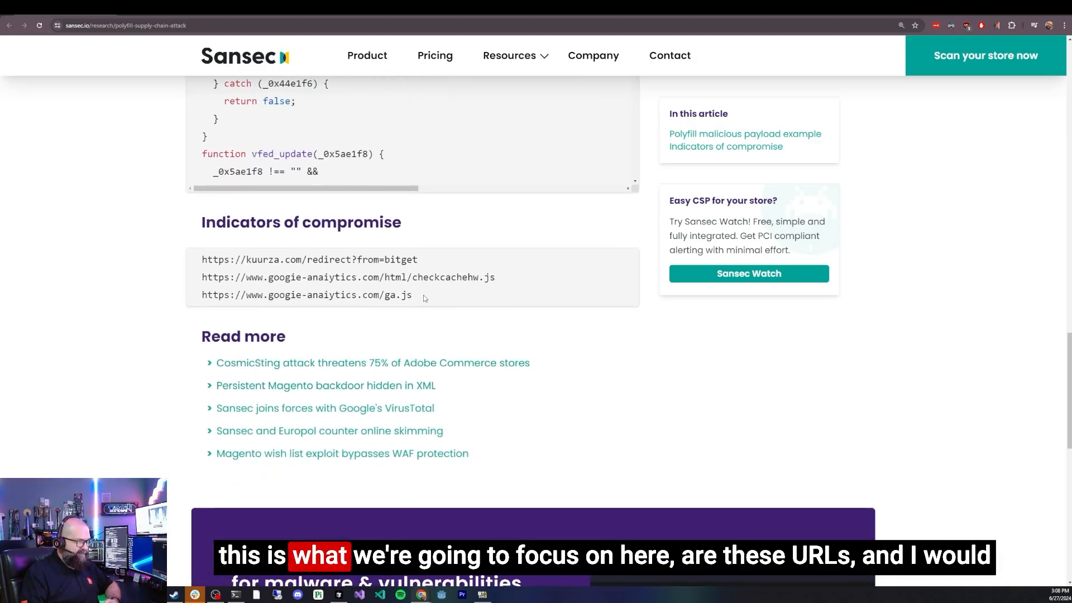
Step: Highlight the kuurza and googie-anaiytics compromise URLs in the indicator list
left_click_drag(202, 259, 412, 295)
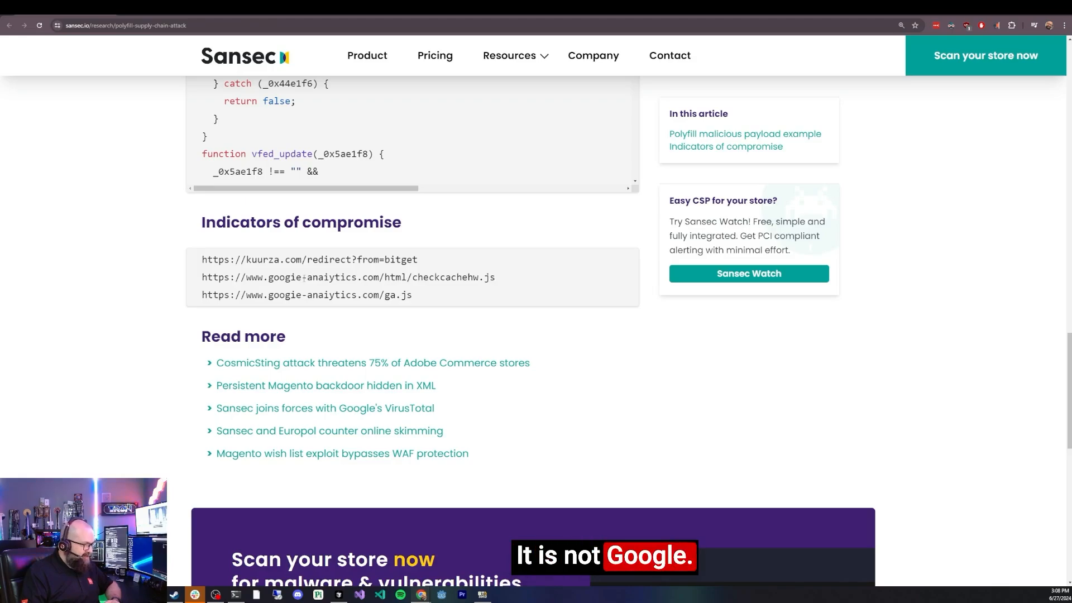
double_click(285, 277)
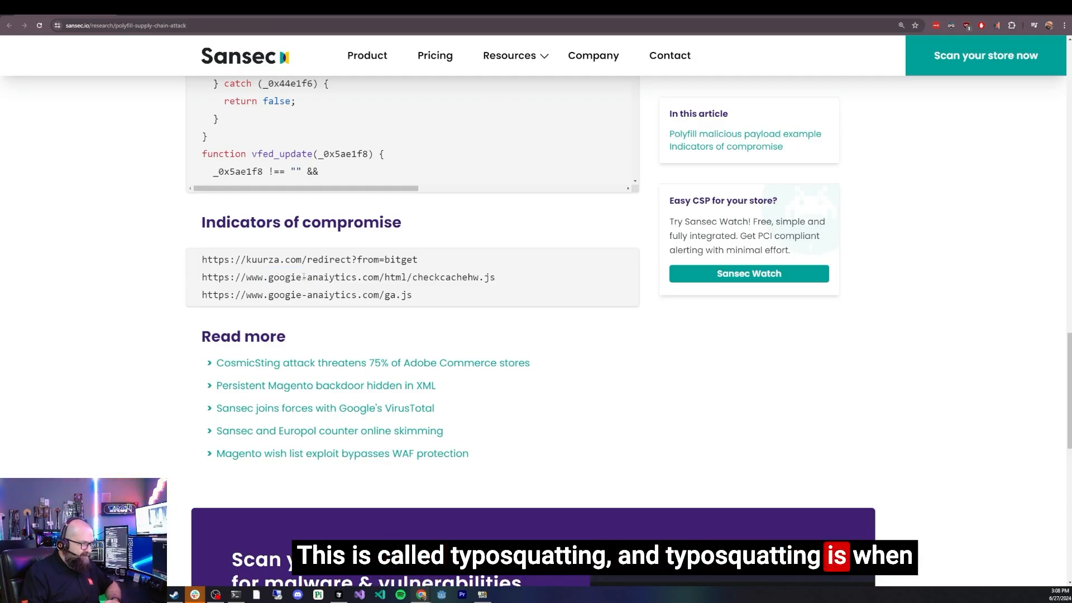
double_click(284, 277)
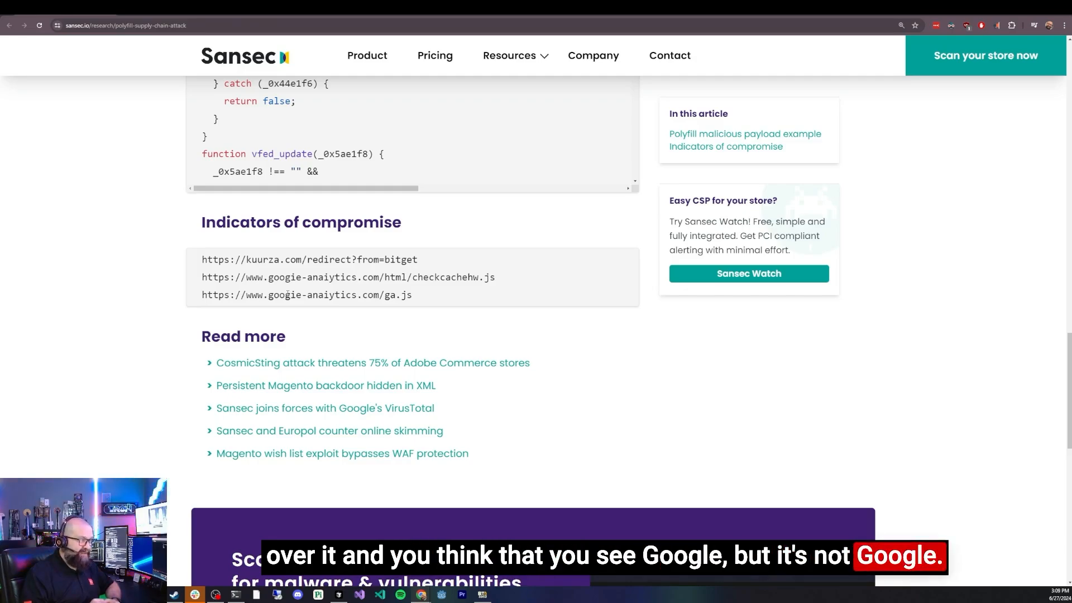
scroll("down", 3)
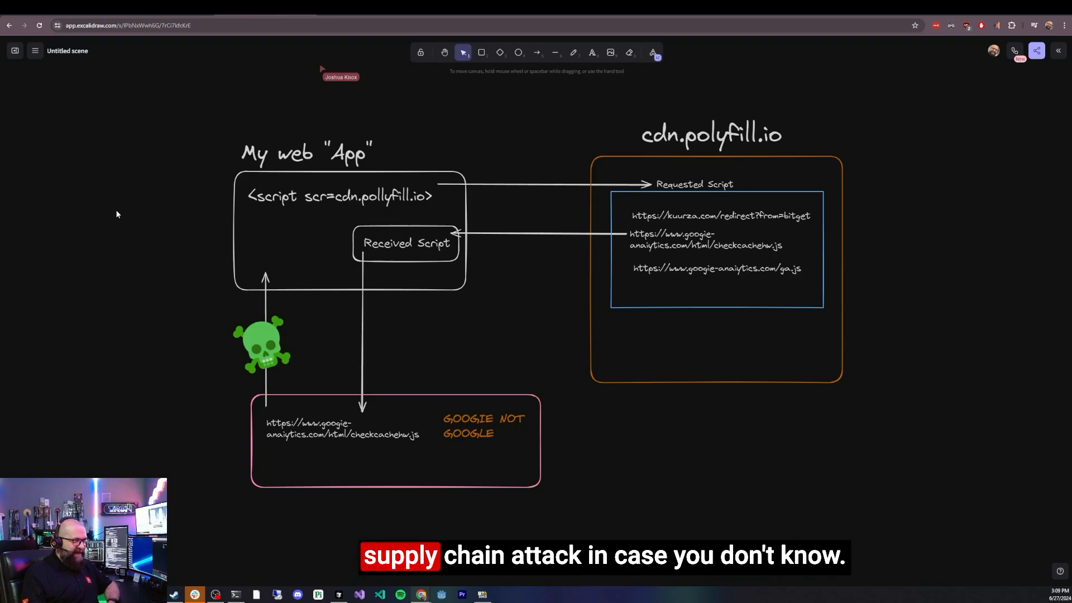
mouse_move(159, 206)
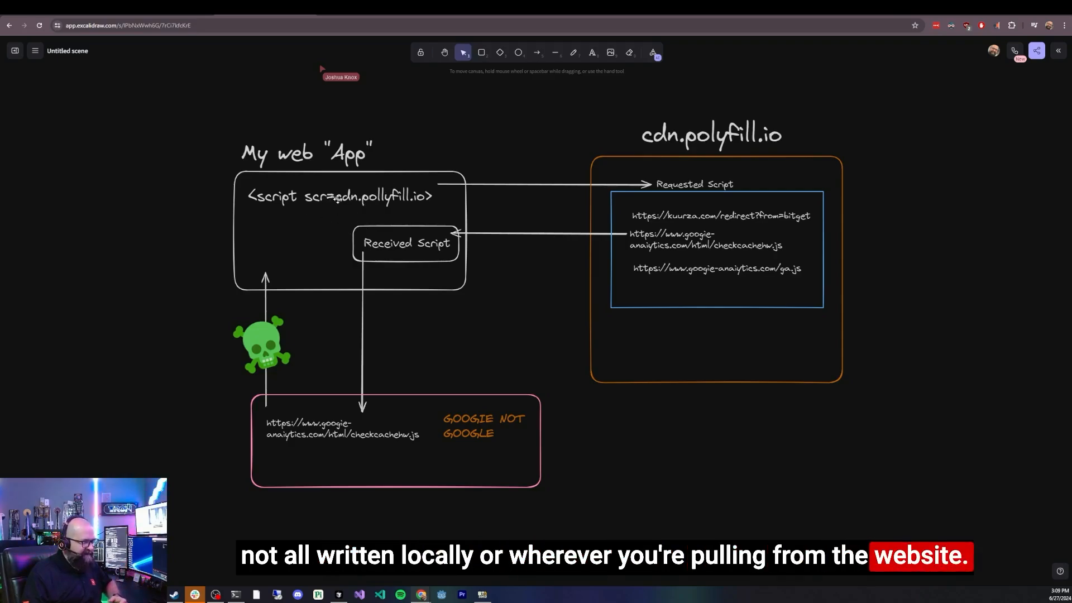
mouse_move(514, 265)
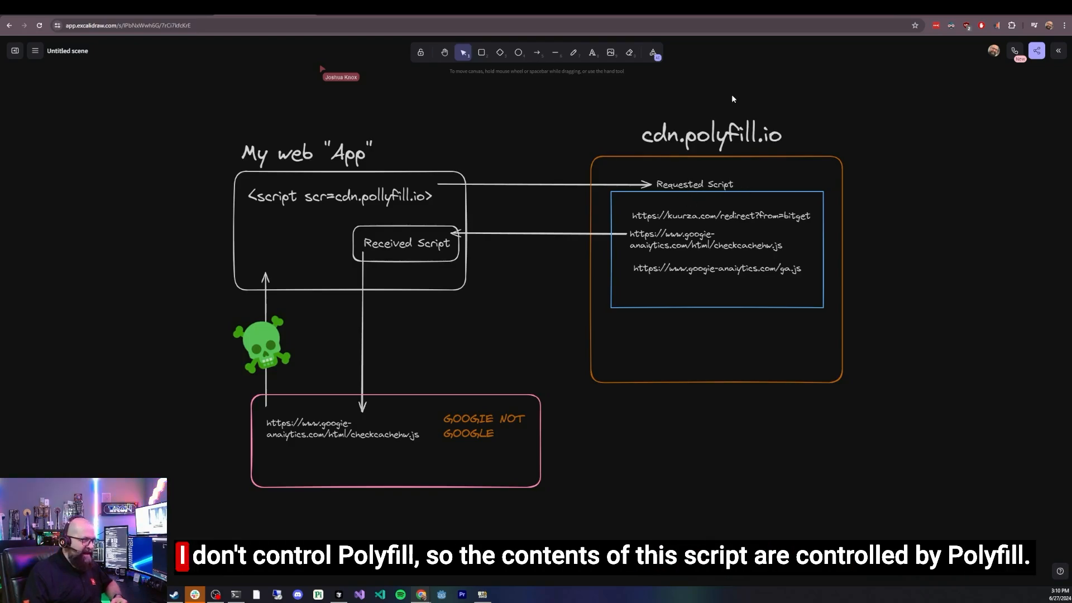
mouse_move(792, 272)
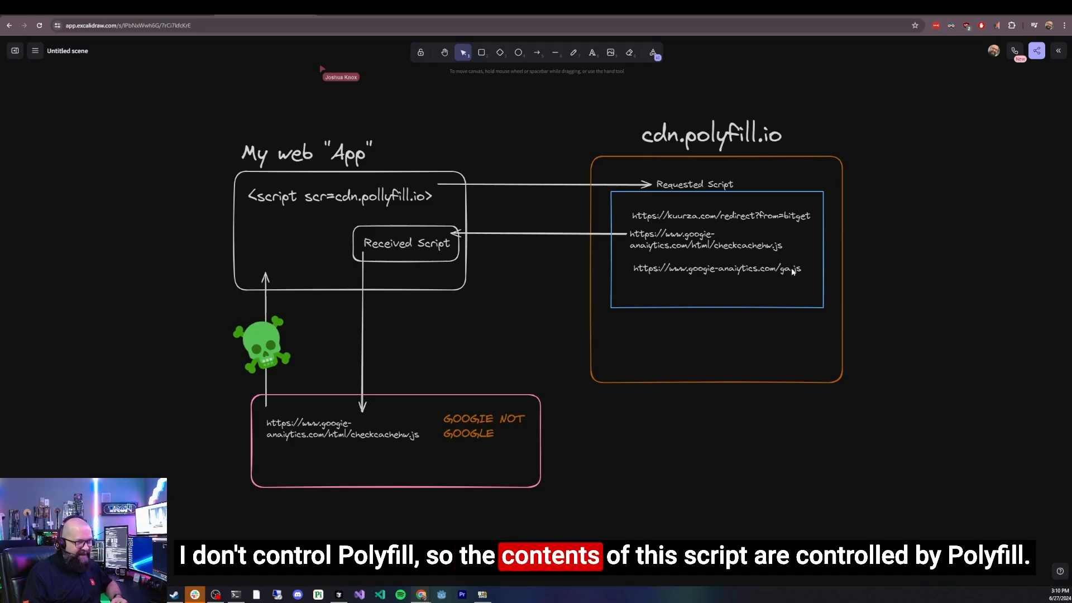
mouse_move(820, 131)
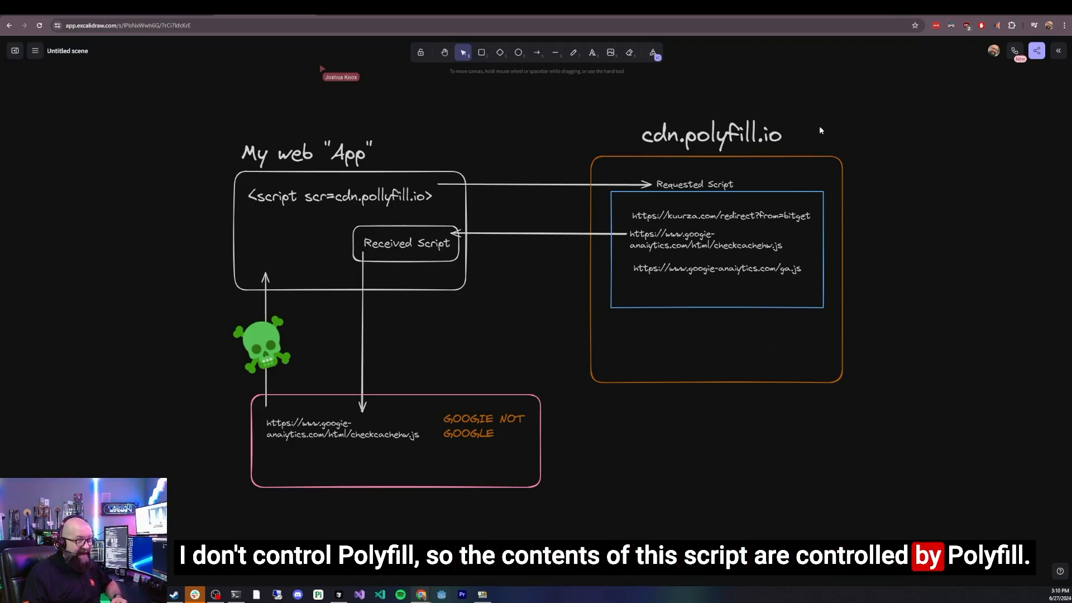
mouse_move(638, 172)
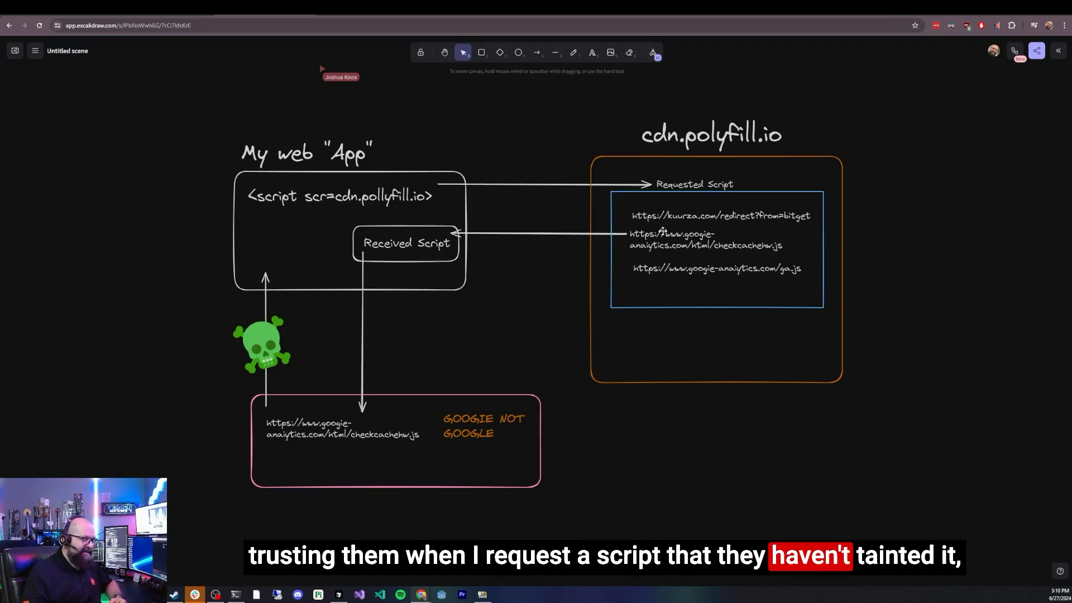
mouse_move(659, 261)
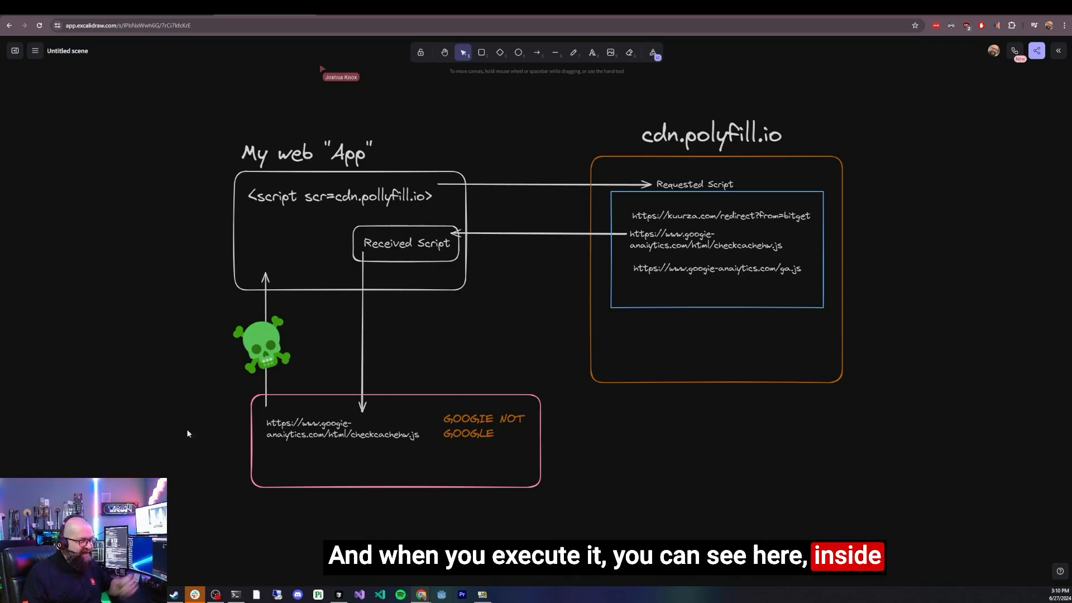
mouse_move(314, 452)
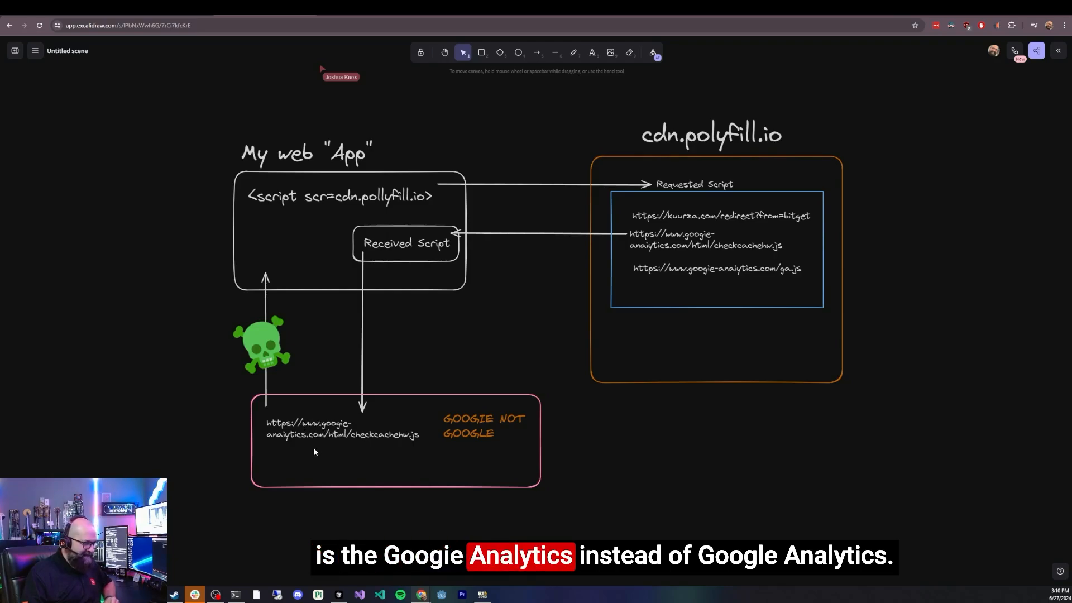
mouse_move(317, 366)
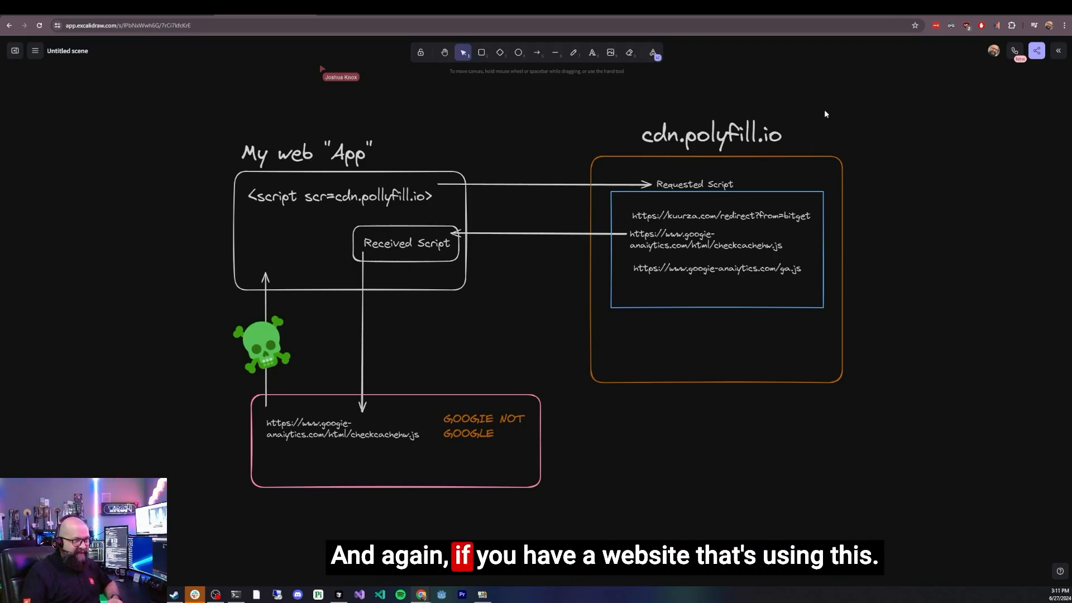
mouse_move(663, 111)
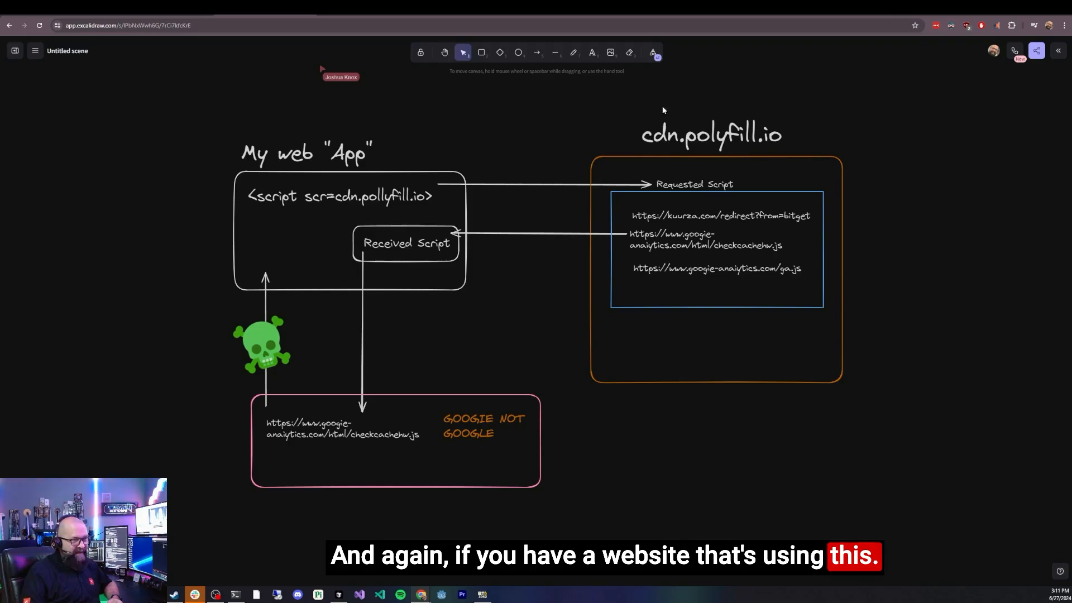
mouse_move(780, 111)
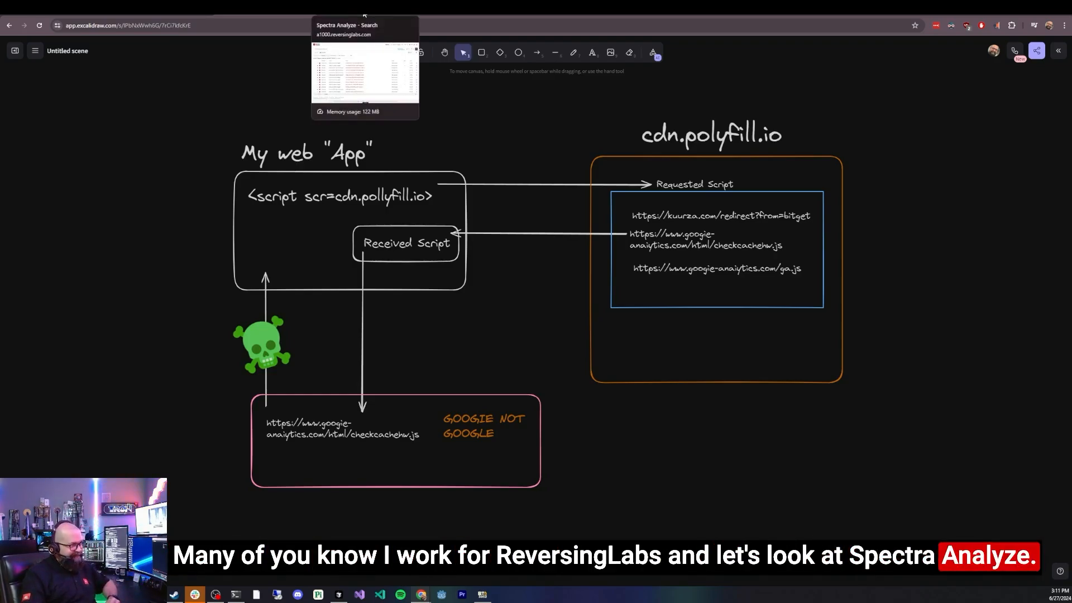
Step: Switch to the Spectra Analyze tab with the googie-analytics URI search results
left_click(364, 68)
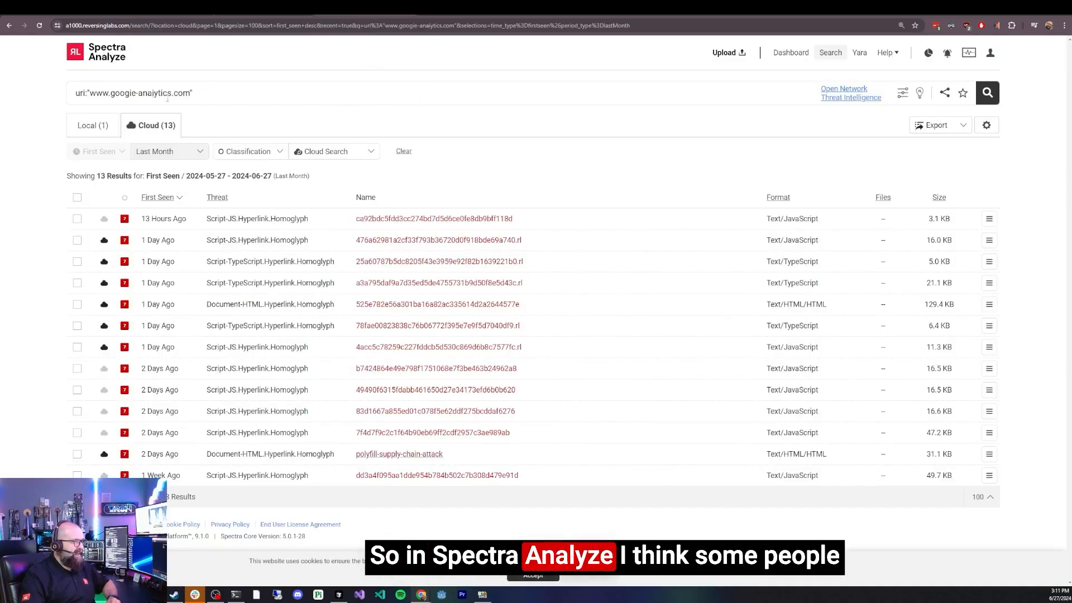
mouse_move(52, 88)
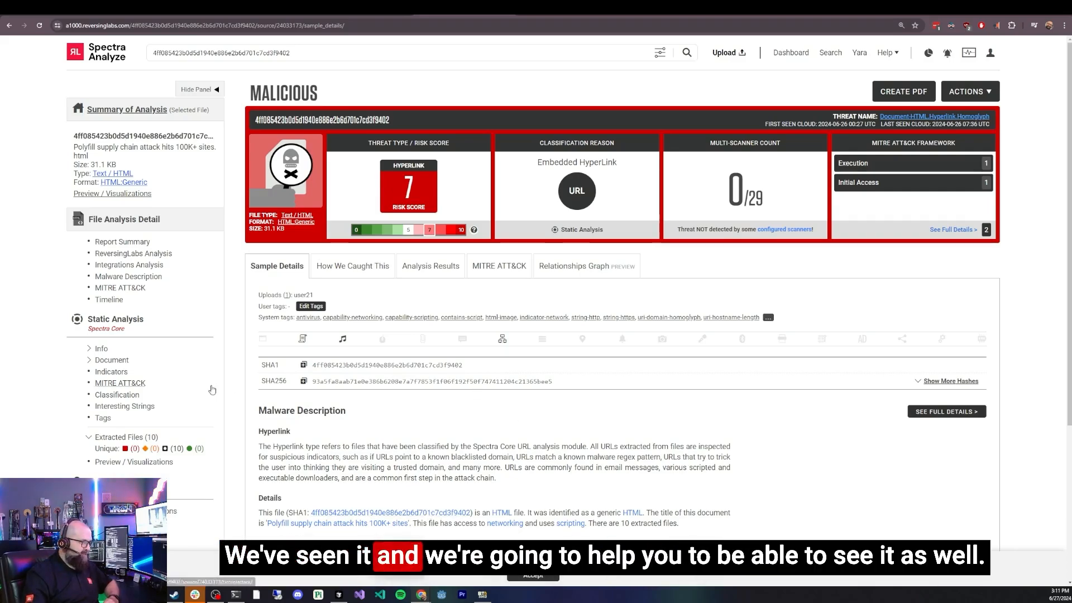
mouse_move(329, 159)
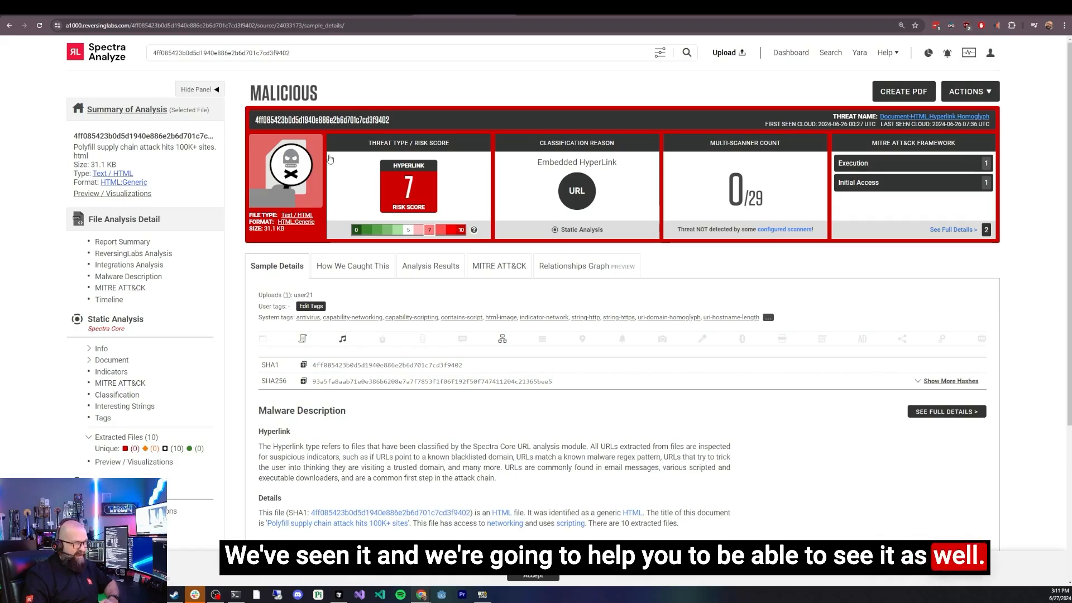
Step: Review the How We Caught This detection details, including the 49 network references
left_click(352, 266)
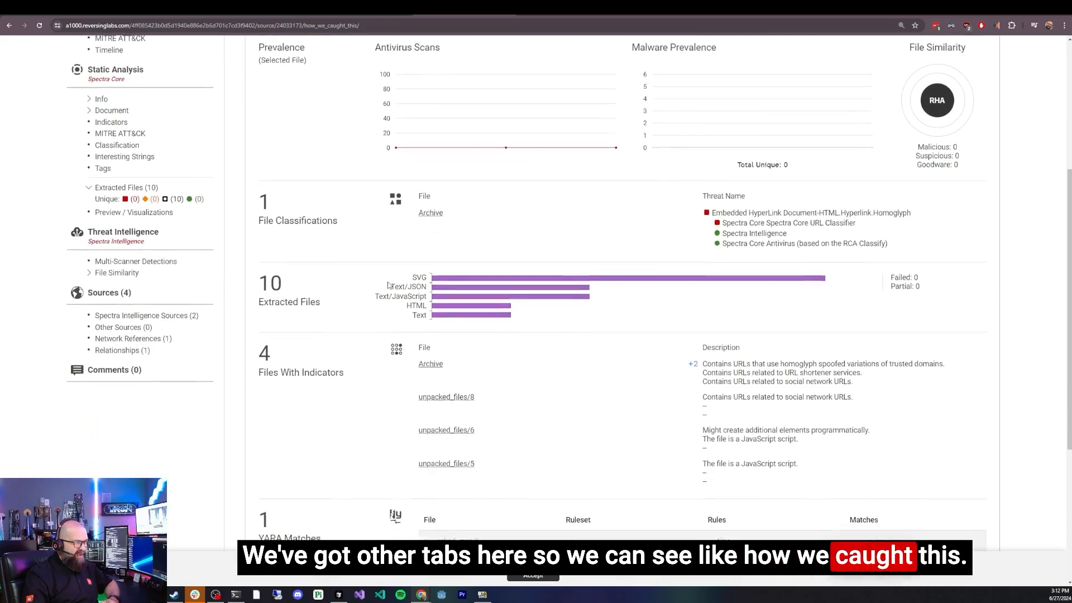
scroll("down", 3)
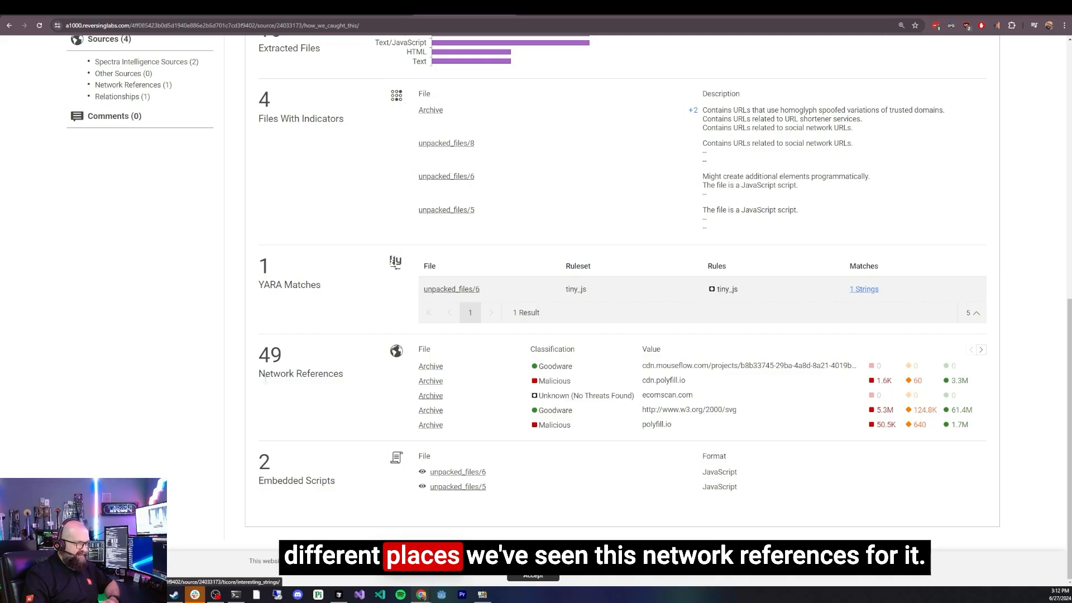
mouse_move(554, 410)
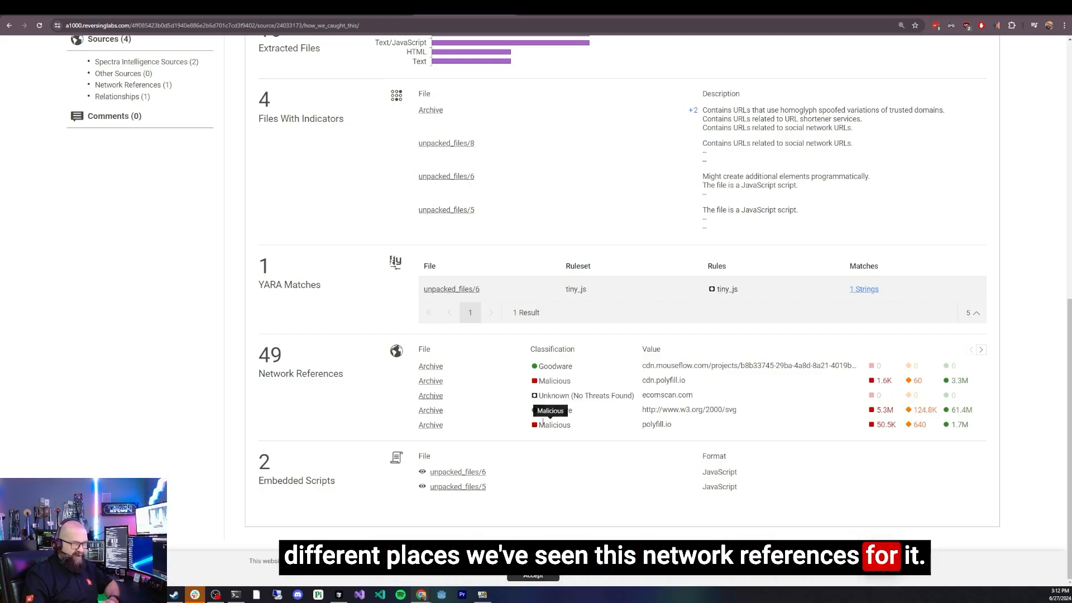
scroll("up", 3)
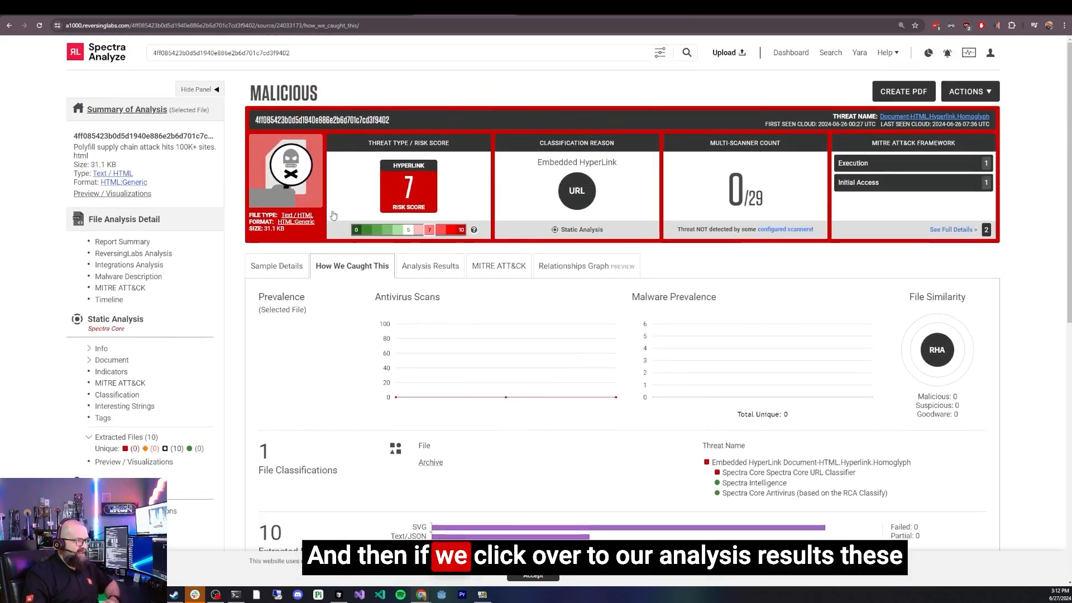
Step: Review the Analysis Results, then show the MITRE ATT&CK mapping of Spearphishing Link and Scripting Interpreter
left_click(430, 266)
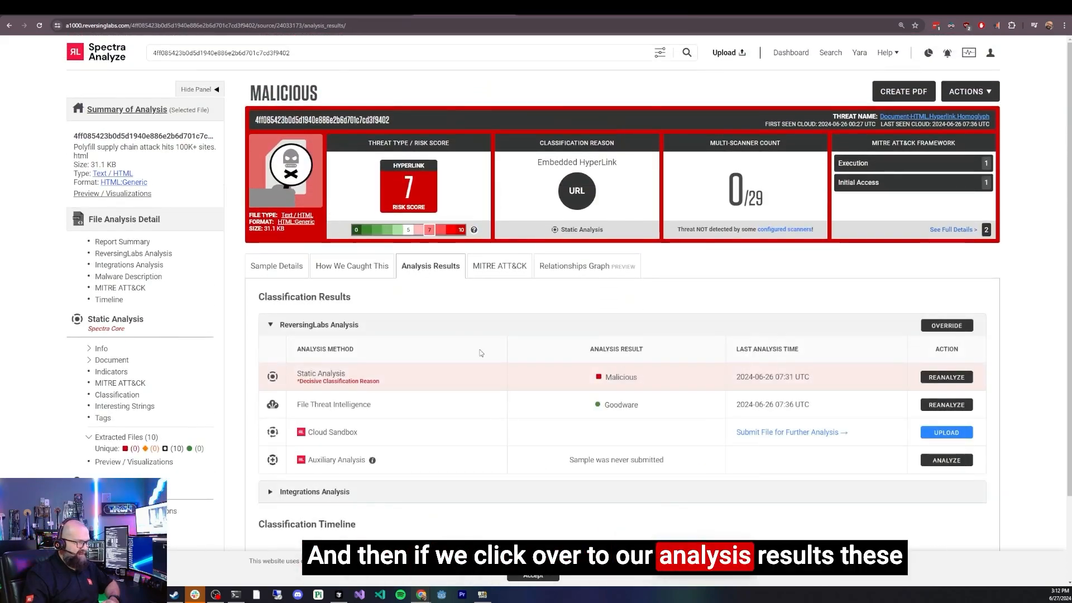
scroll("down", 3)
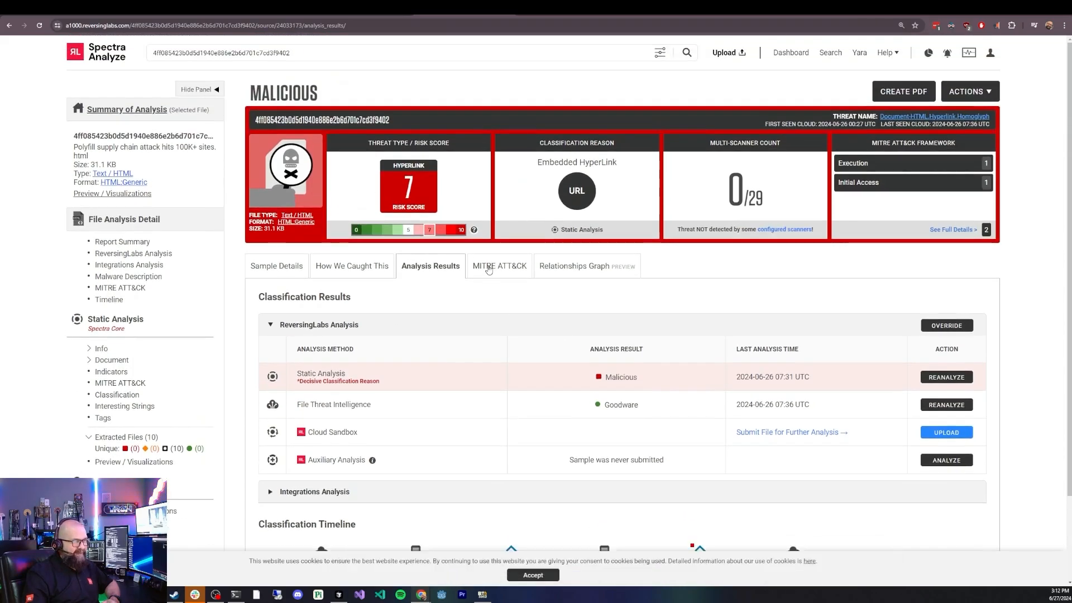
left_click(498, 266)
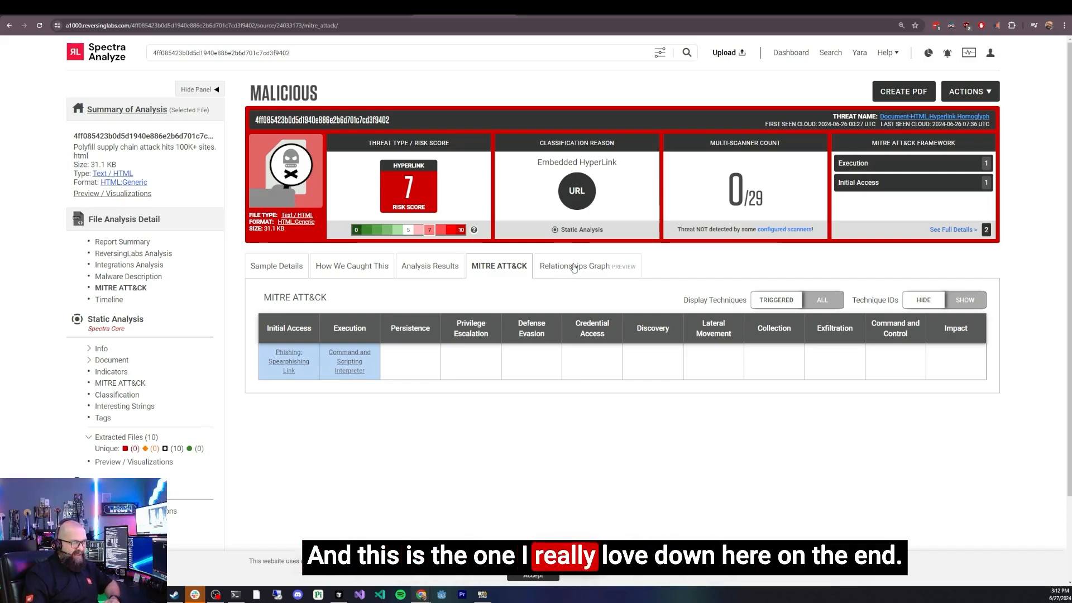
Step: Show the Relationships Graph linking the sample to its 49 network references
left_click(573, 266)
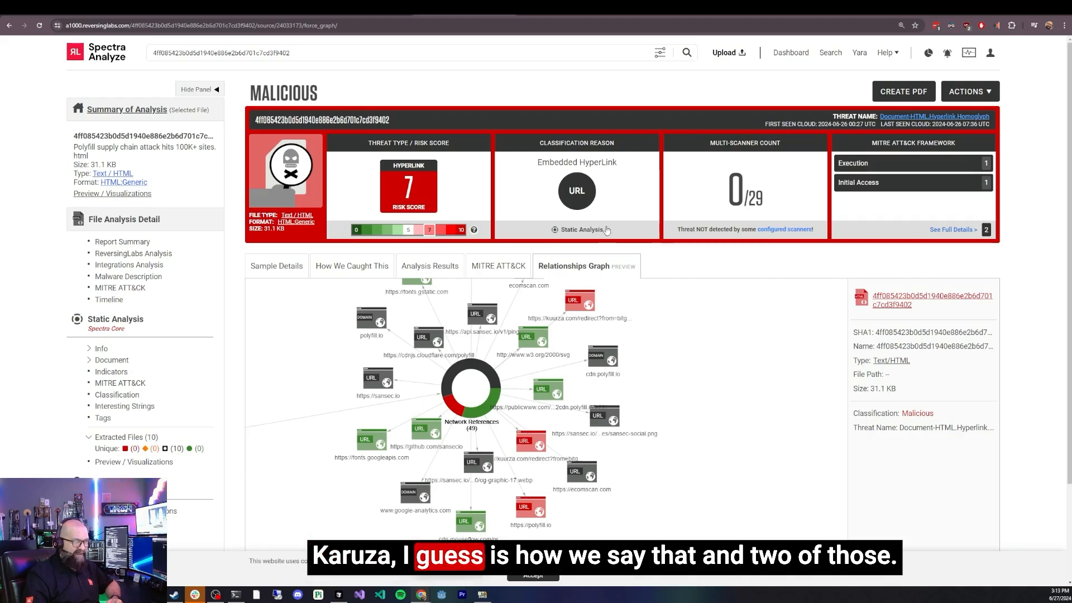
mouse_move(488, 429)
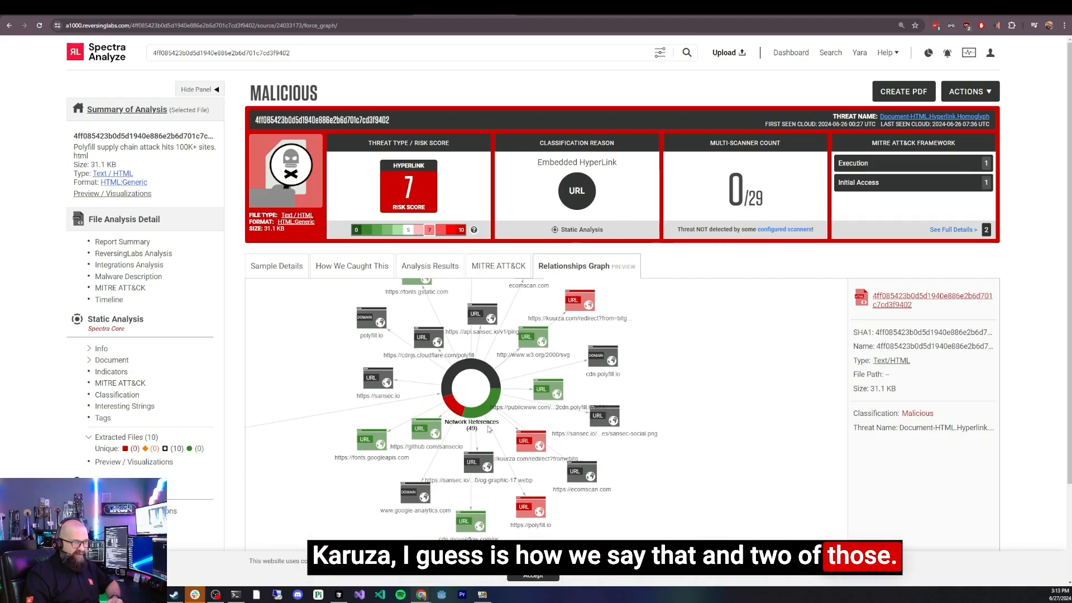
mouse_move(348, 357)
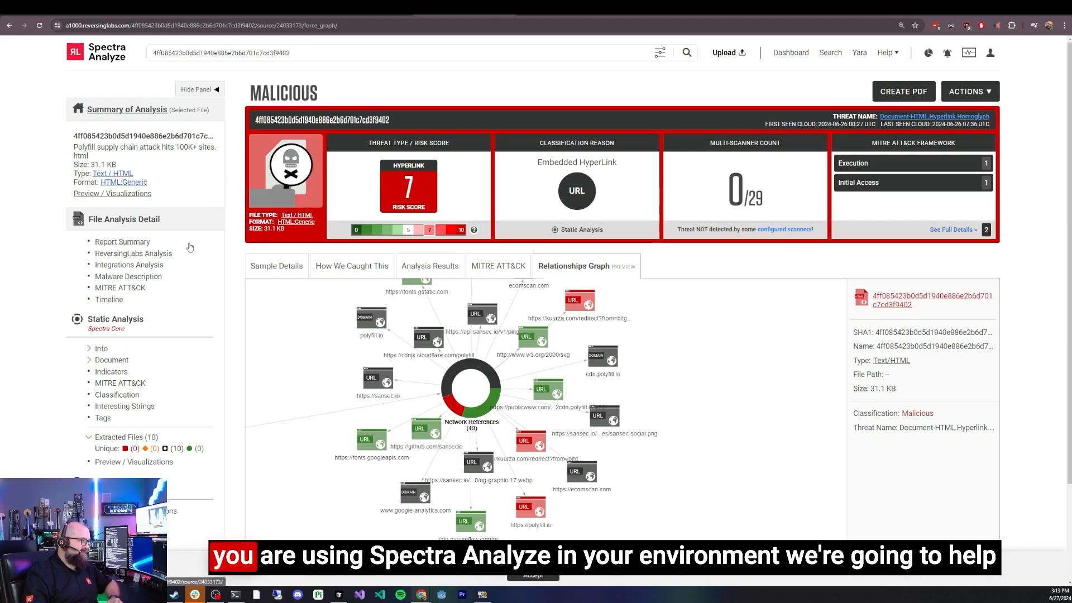
mouse_move(647, 387)
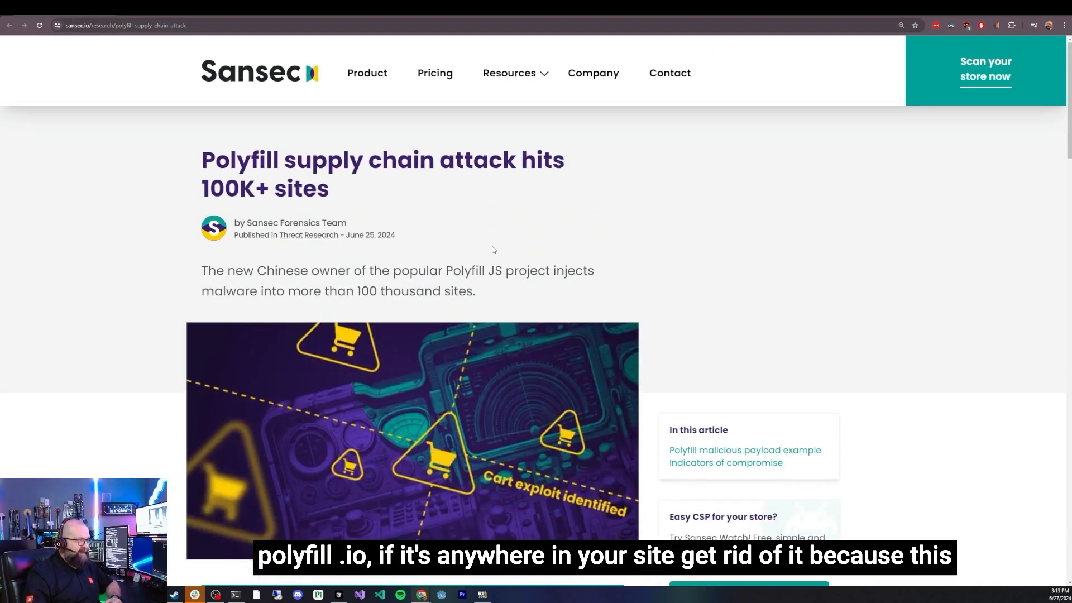
mouse_move(398, 380)
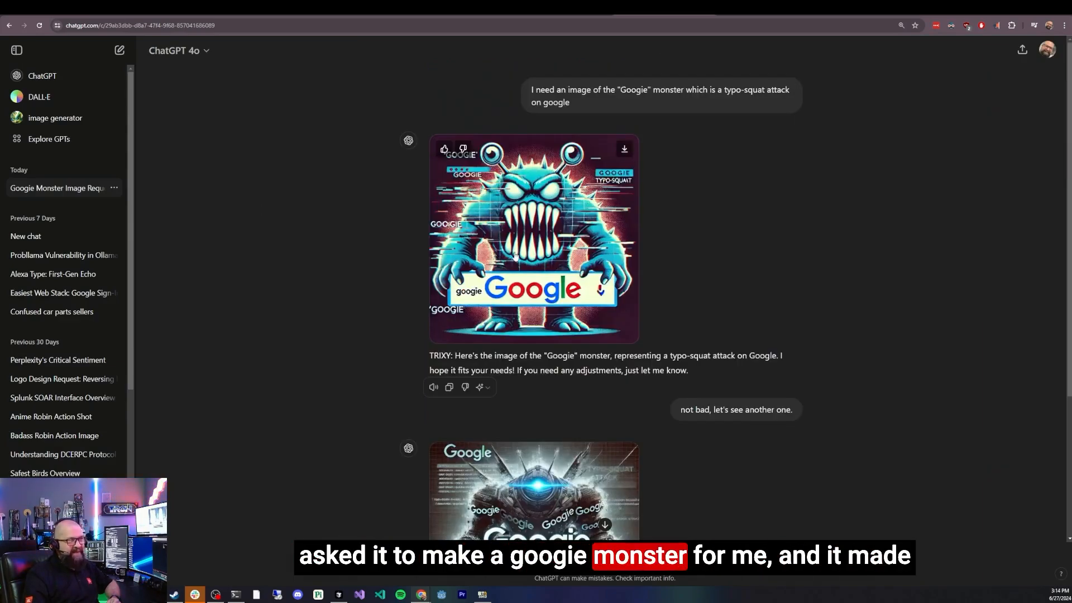
Step: Scroll the ChatGPT chat to the second generated Googie monster image
scroll("down", 3)
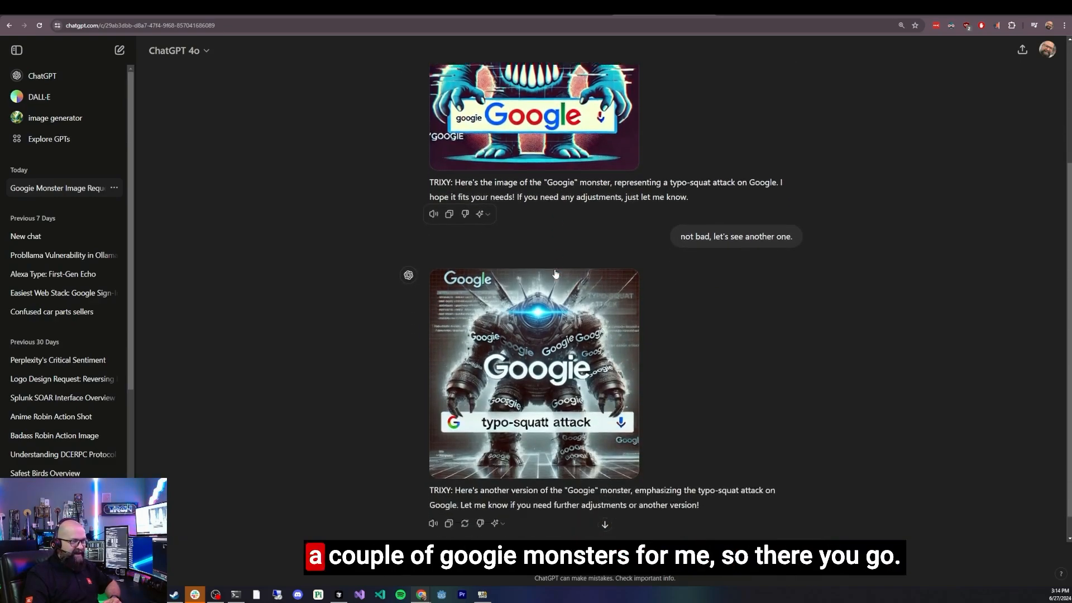